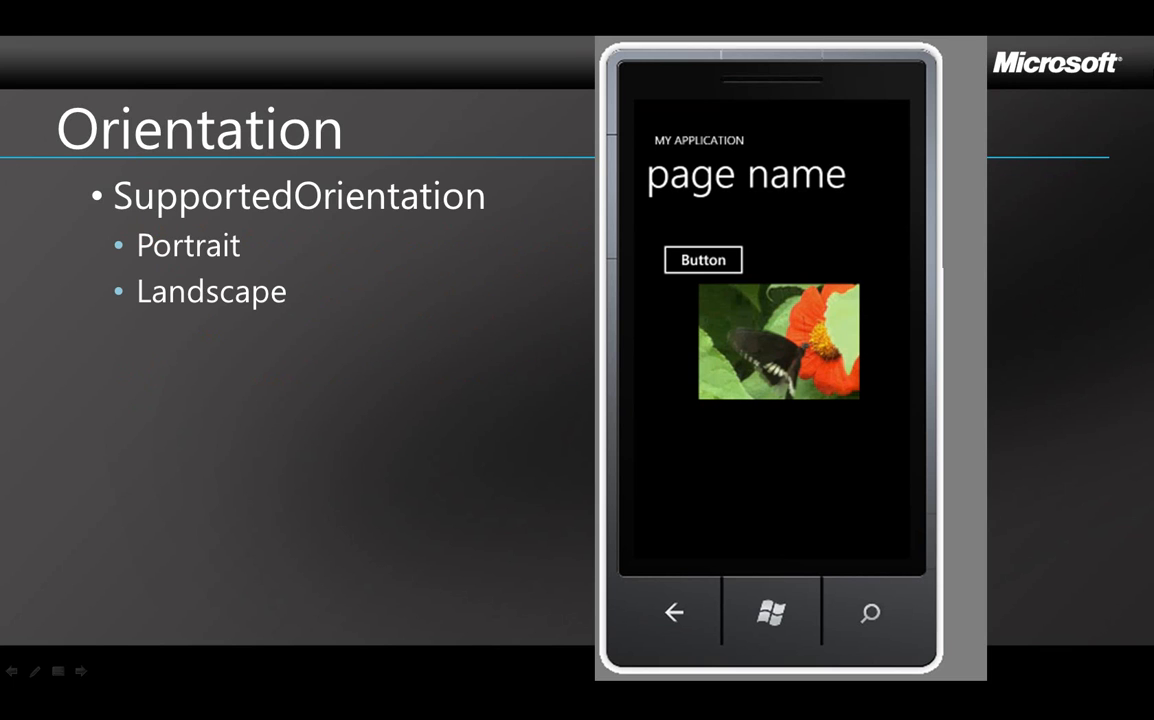
mouse_move(1120, 70)
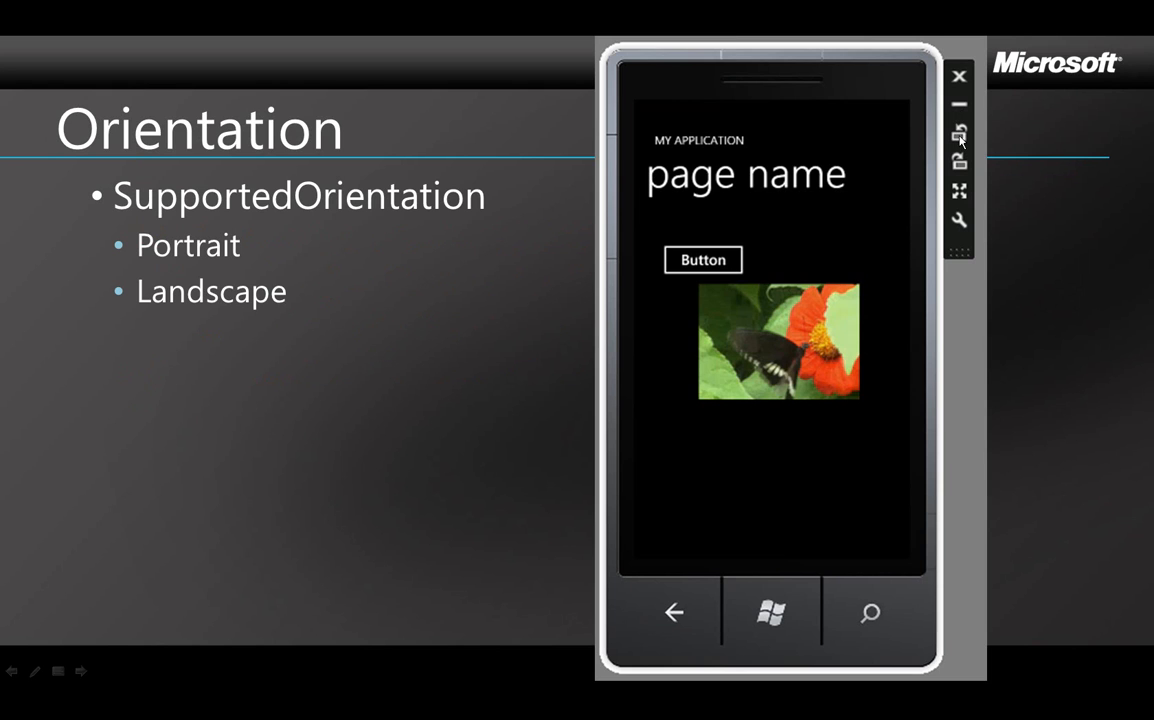
- Advance the Orientation slide and head to Visual Studio for a new Windows Phone Application project
click(958, 136)
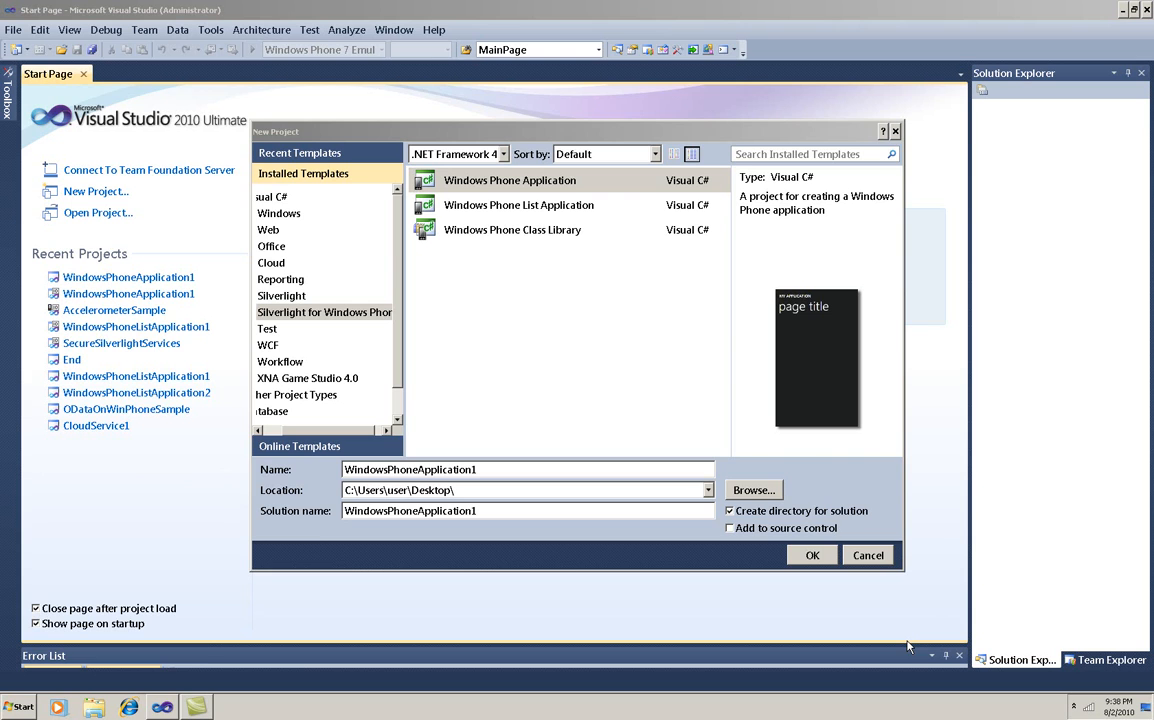
- Create the project, add Demo.wmv and Short.mp3 as existing items, and set their Build Action to Content
click(812, 556)
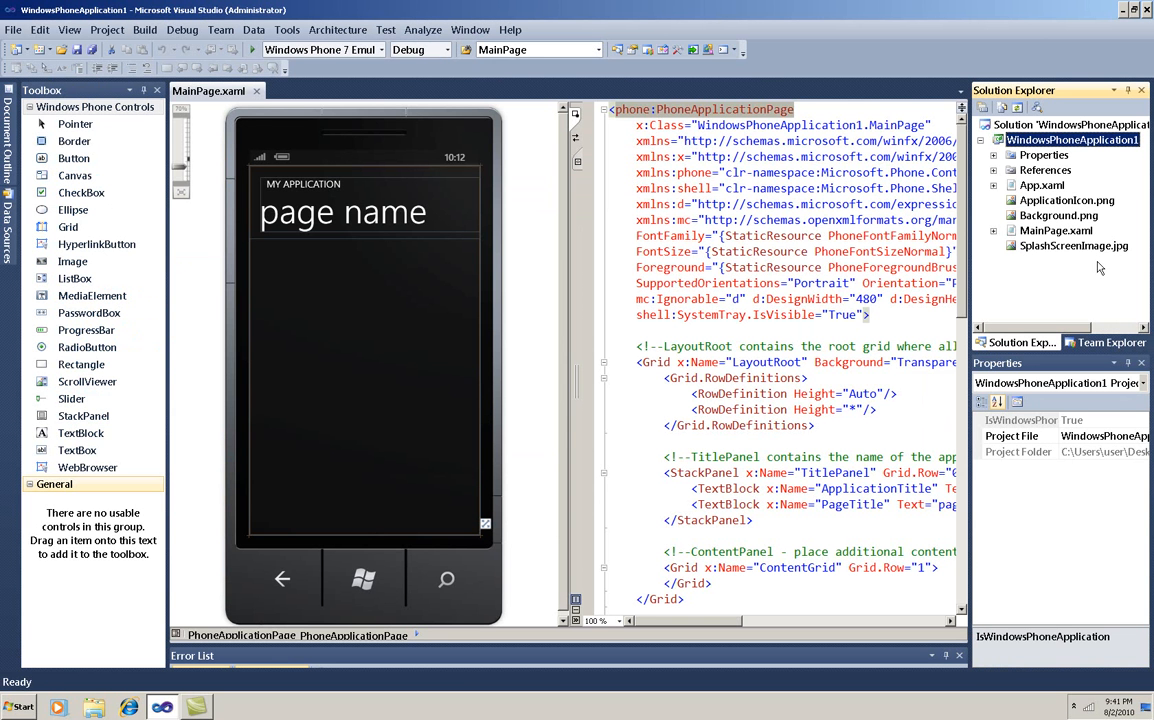
right_click(1072, 140)
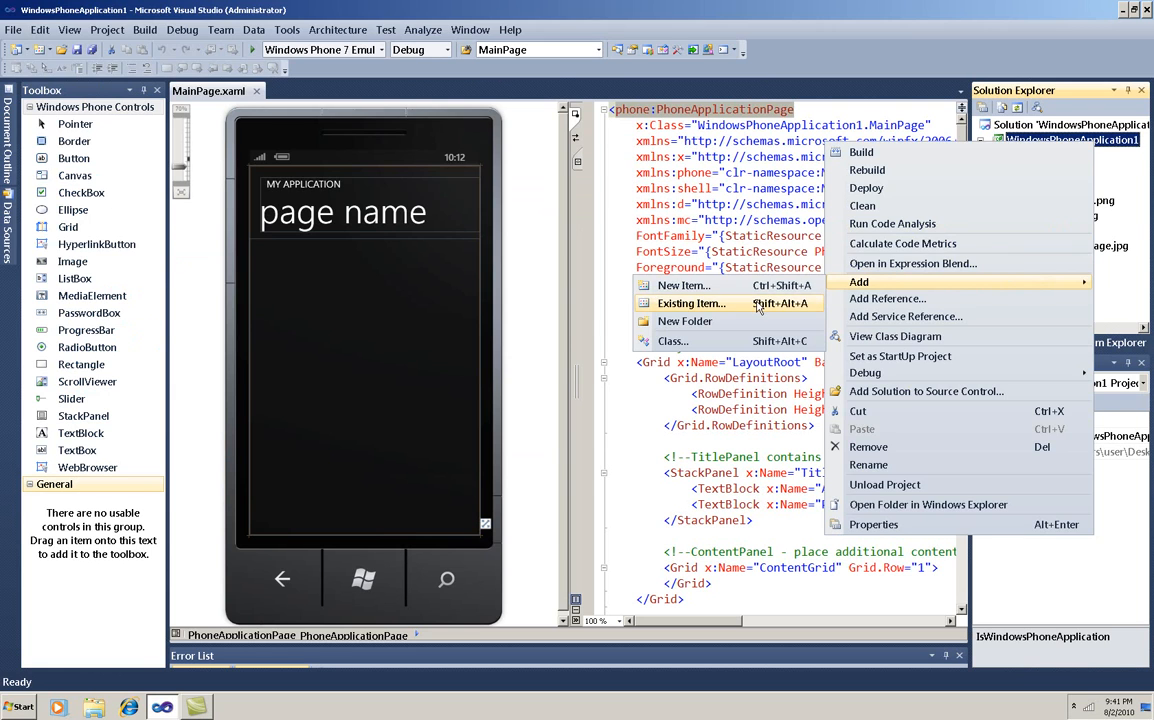
click(692, 304)
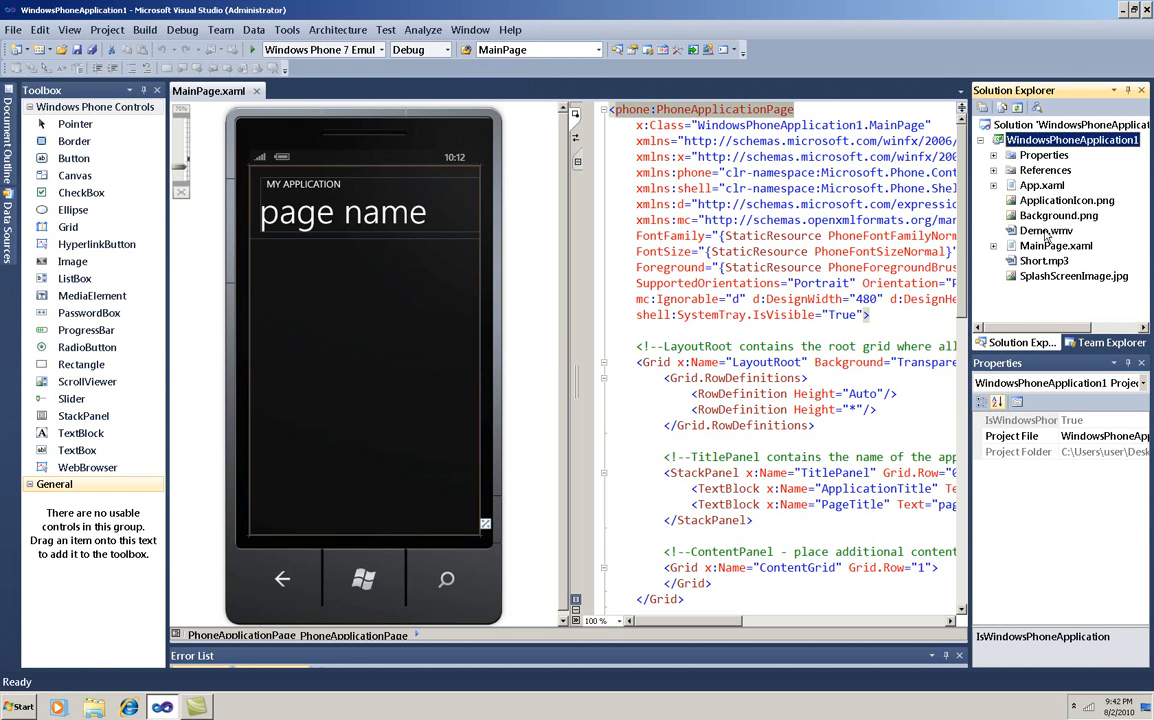
click(1046, 232)
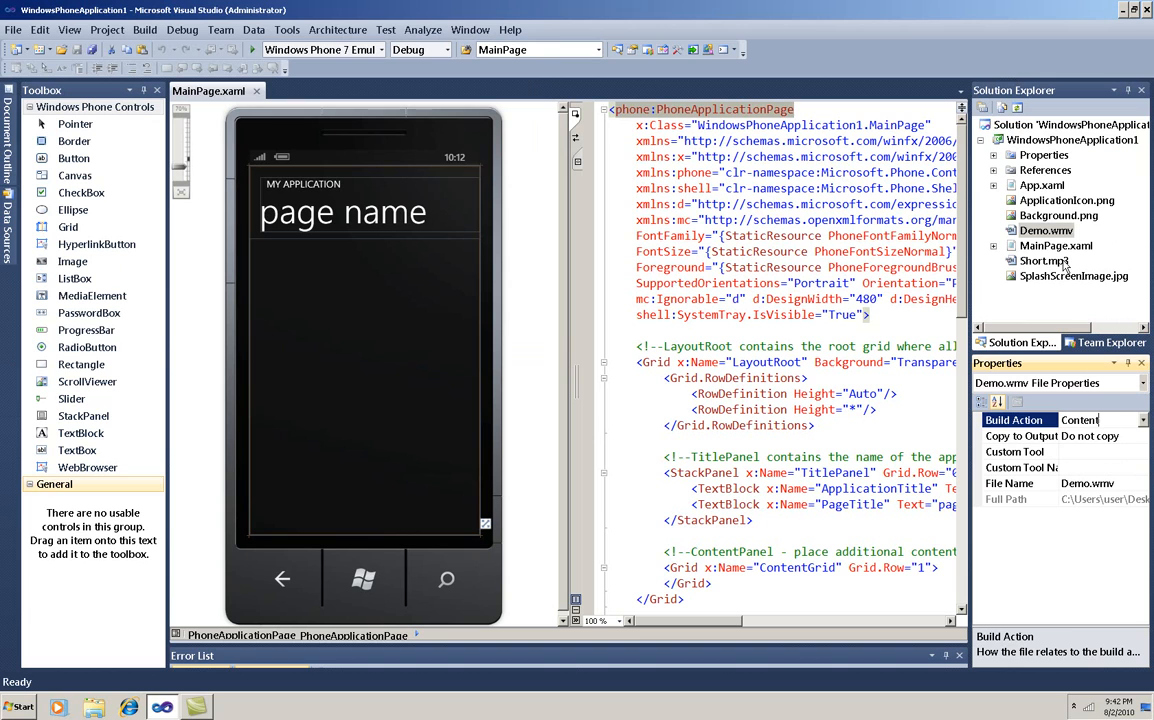
click(1044, 260)
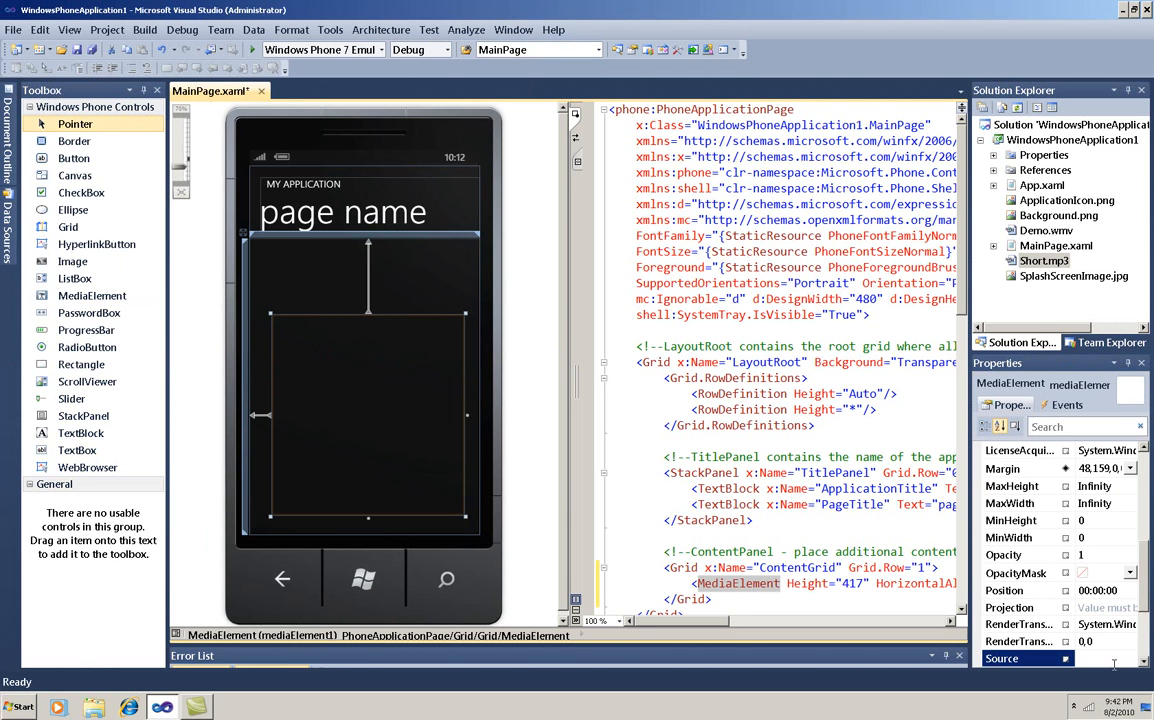
- Set the MediaElement's Source property to Demo.wmv in the ContentPanel
text(Demo.wmv)
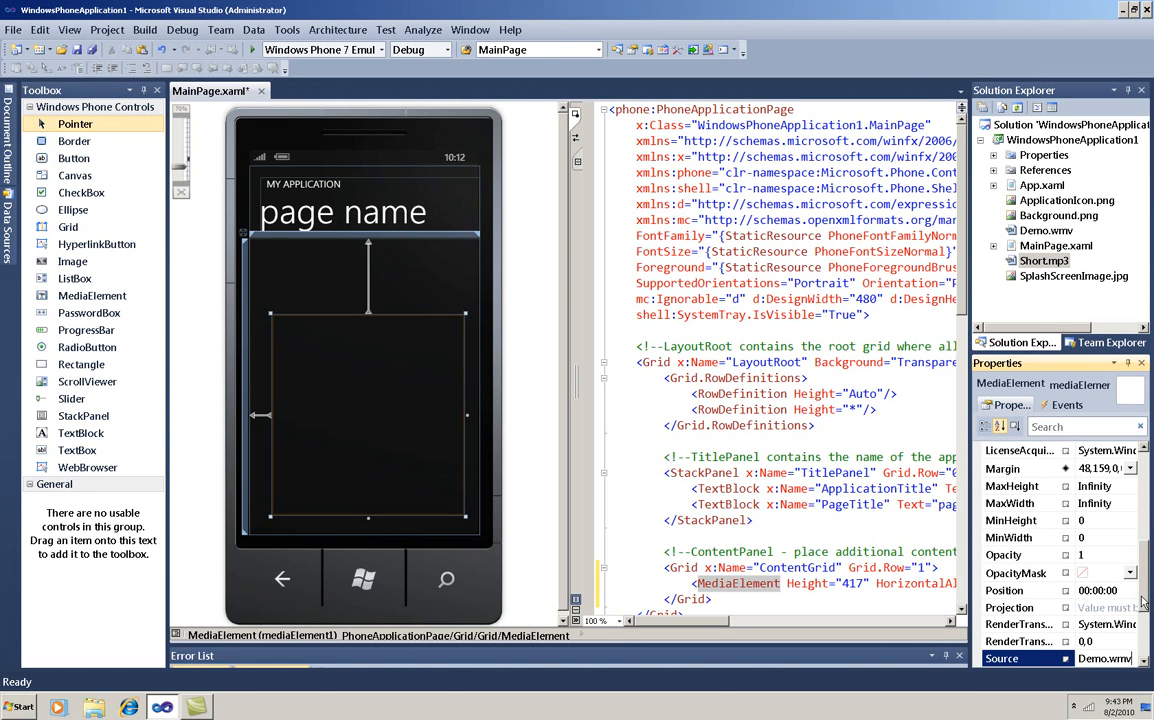
scroll(down, 3)
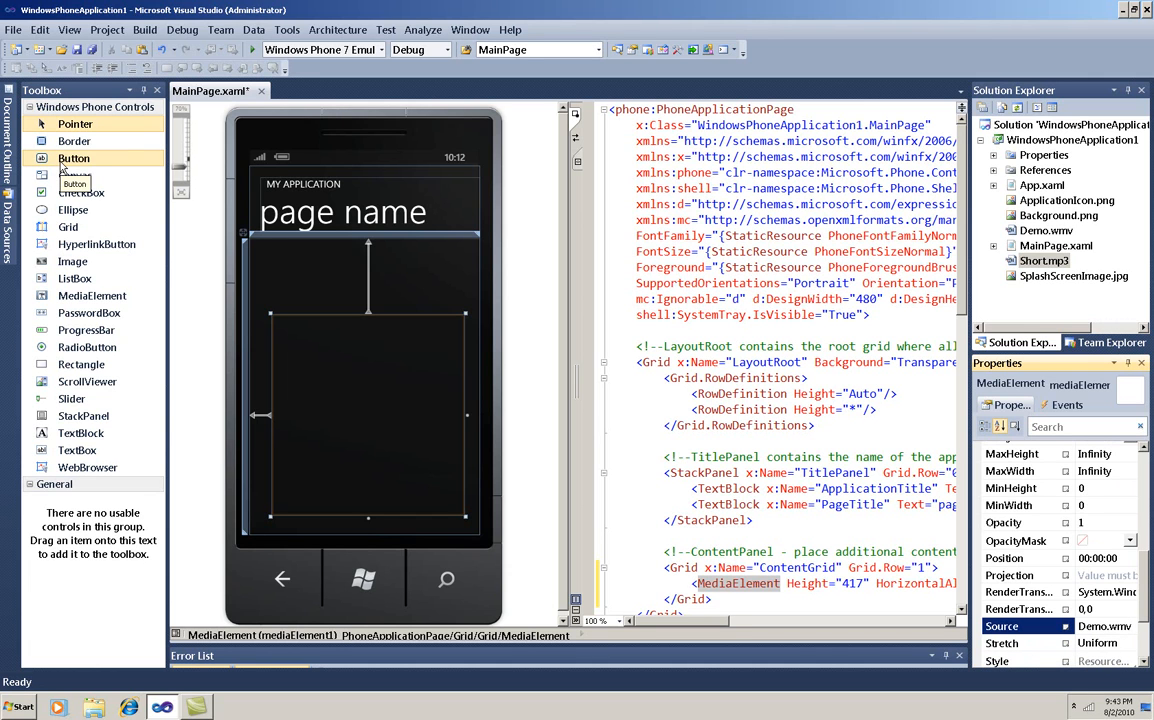
- Place a Button above the video and write its click handler: Pause() when Playing, otherwise Play()
drag(72, 158, 342, 286)
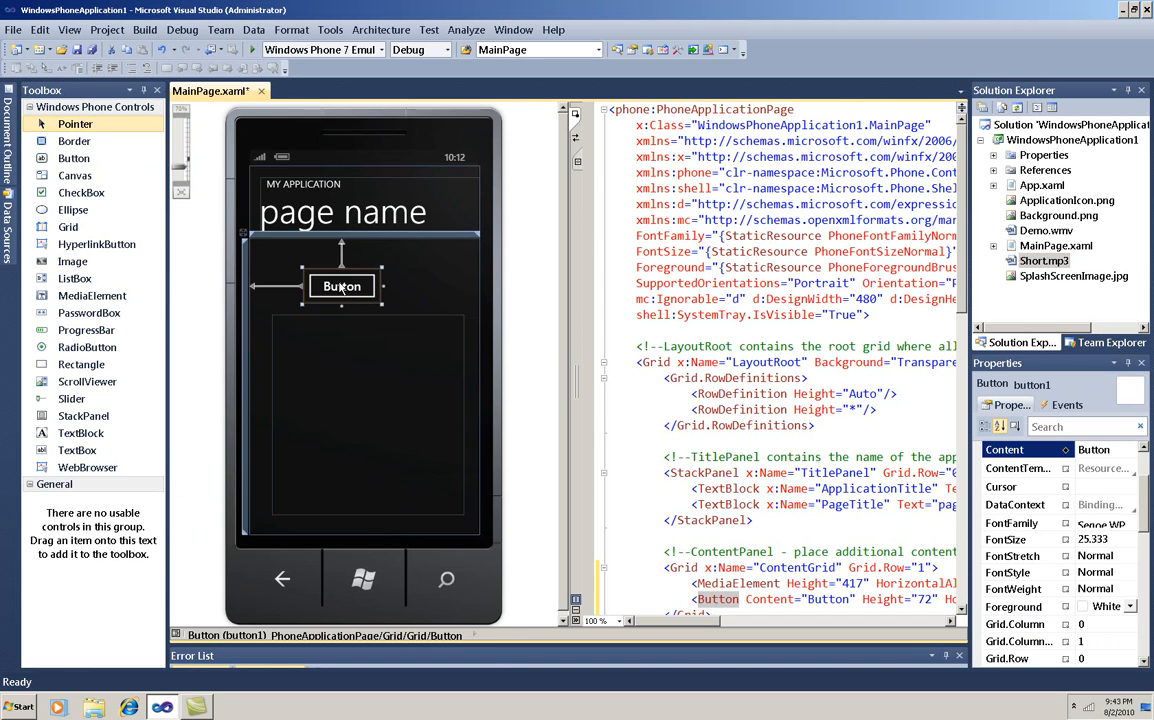
double_click(342, 286)
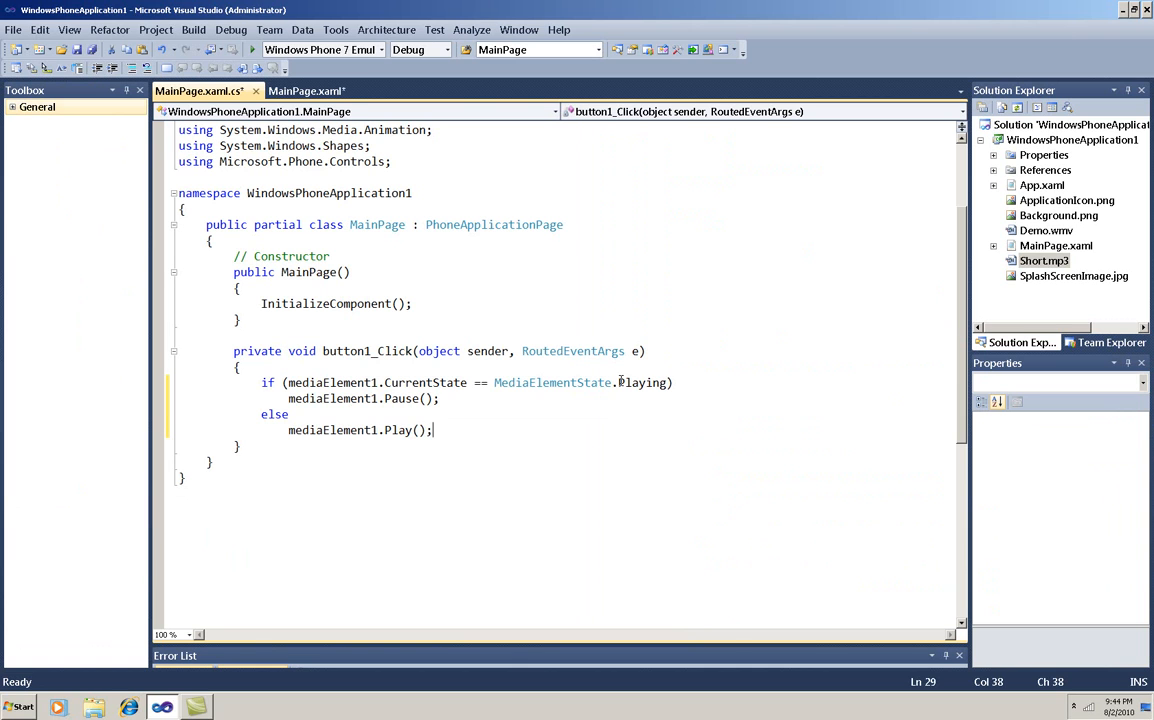
double_click(640, 382)
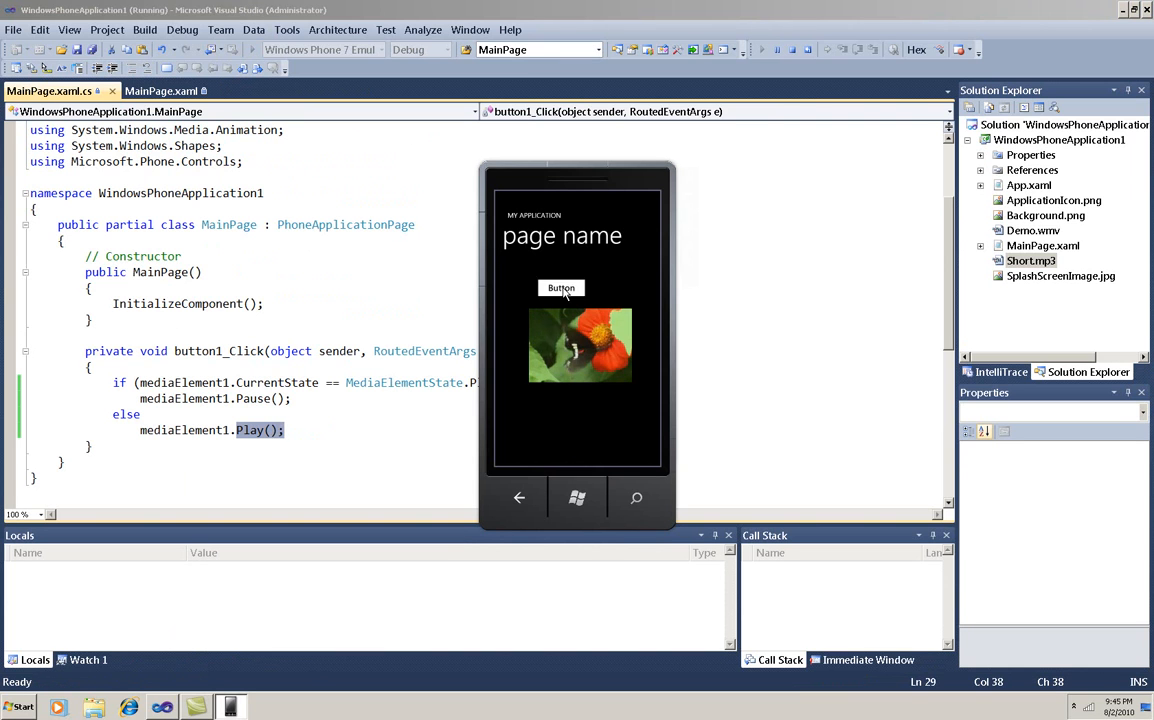
- Toggle playback in the emulator, rotate to landscape to see the page stay portrait, then stop debugging
click(560, 288)
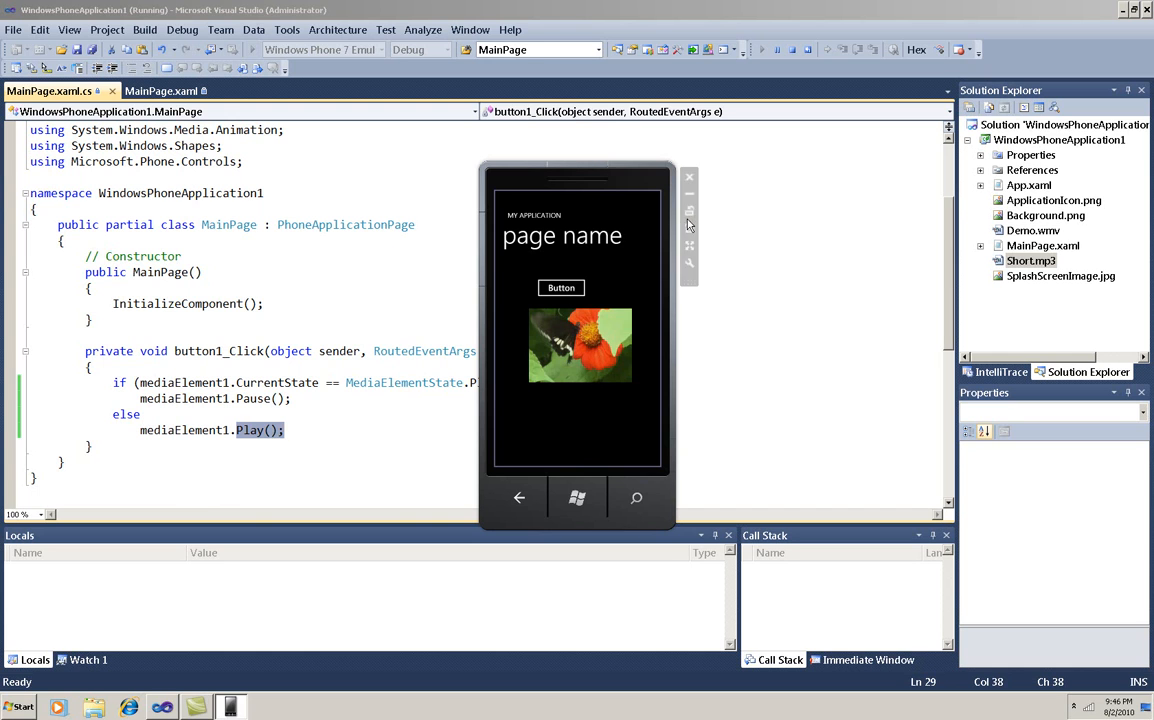
click(688, 210)
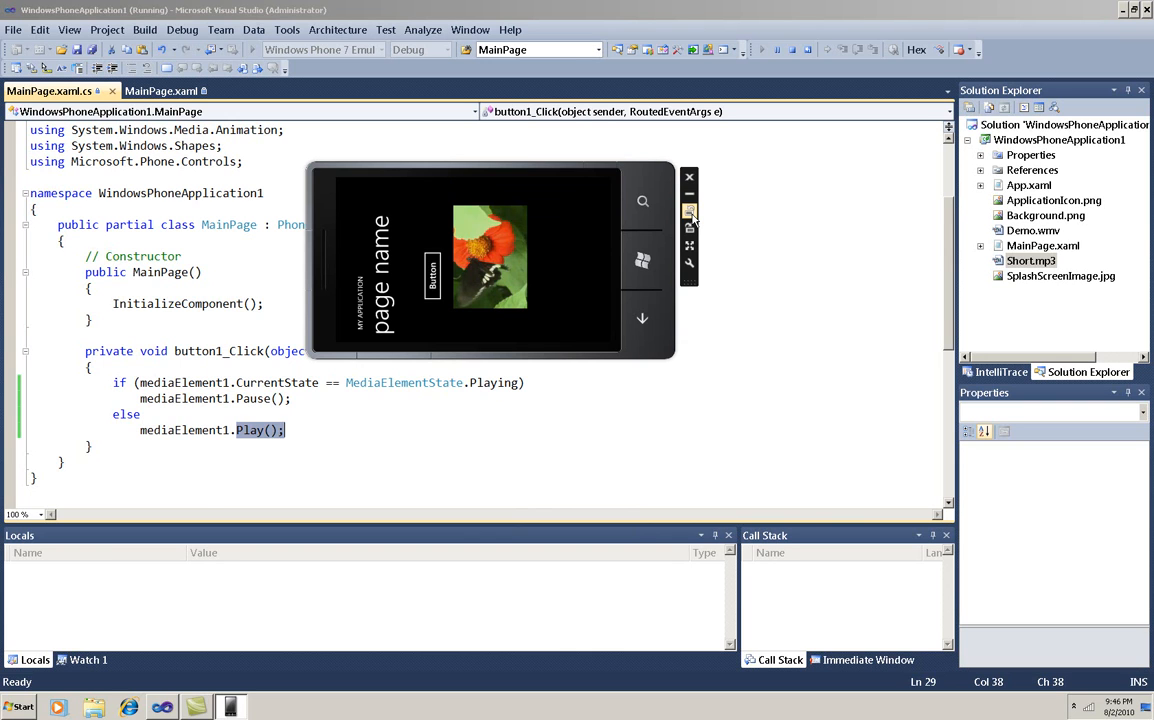
mouse_move(694, 216)
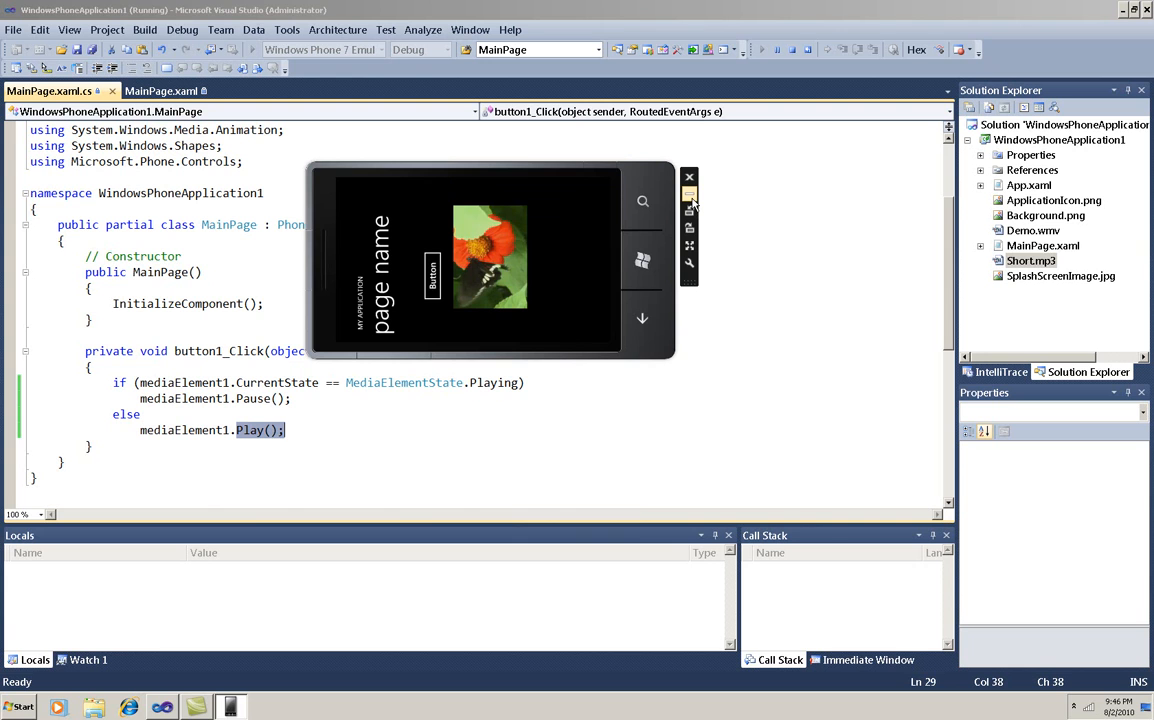
click(688, 194)
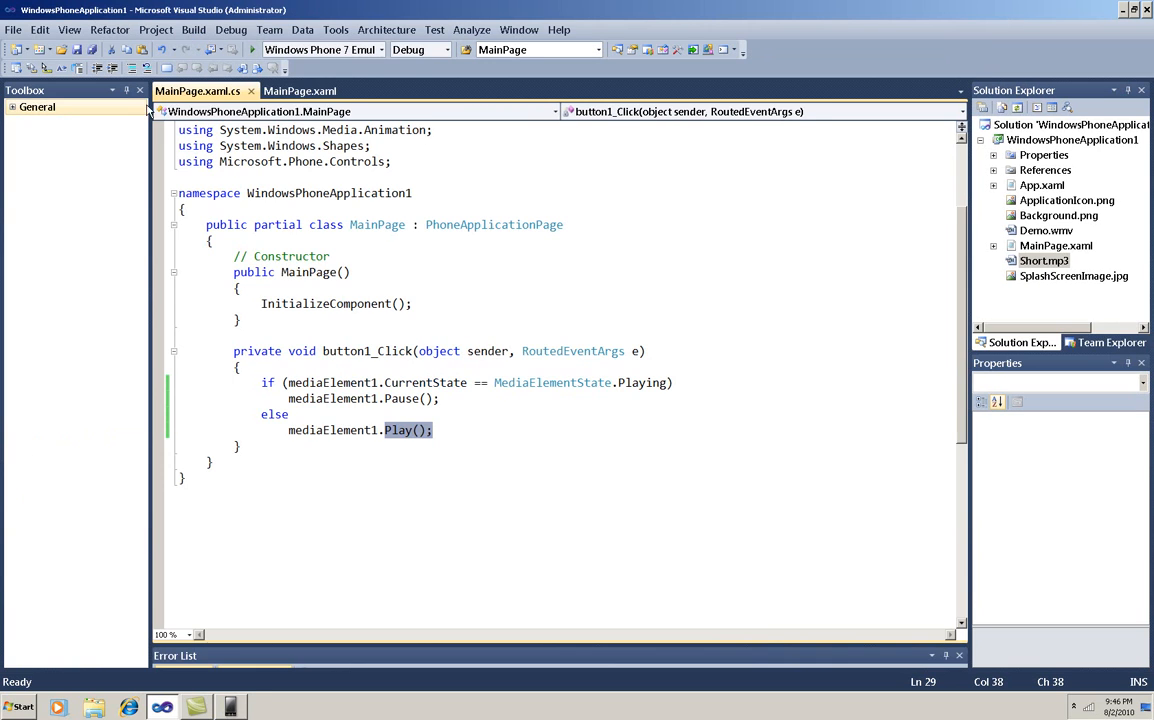
mouse_move(300, 92)
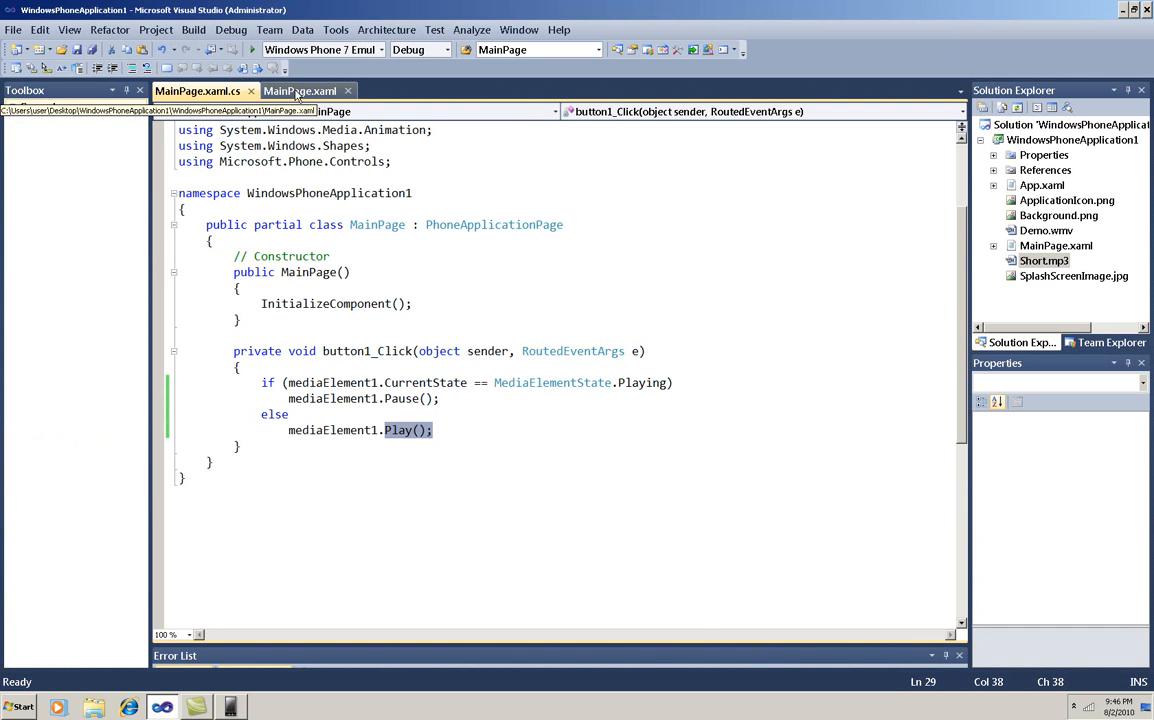
- Edit MainPage.xaml's SupportedOrientations, typing P to list Landscape, Portrait and PortraitOrLandscape
click(300, 92)
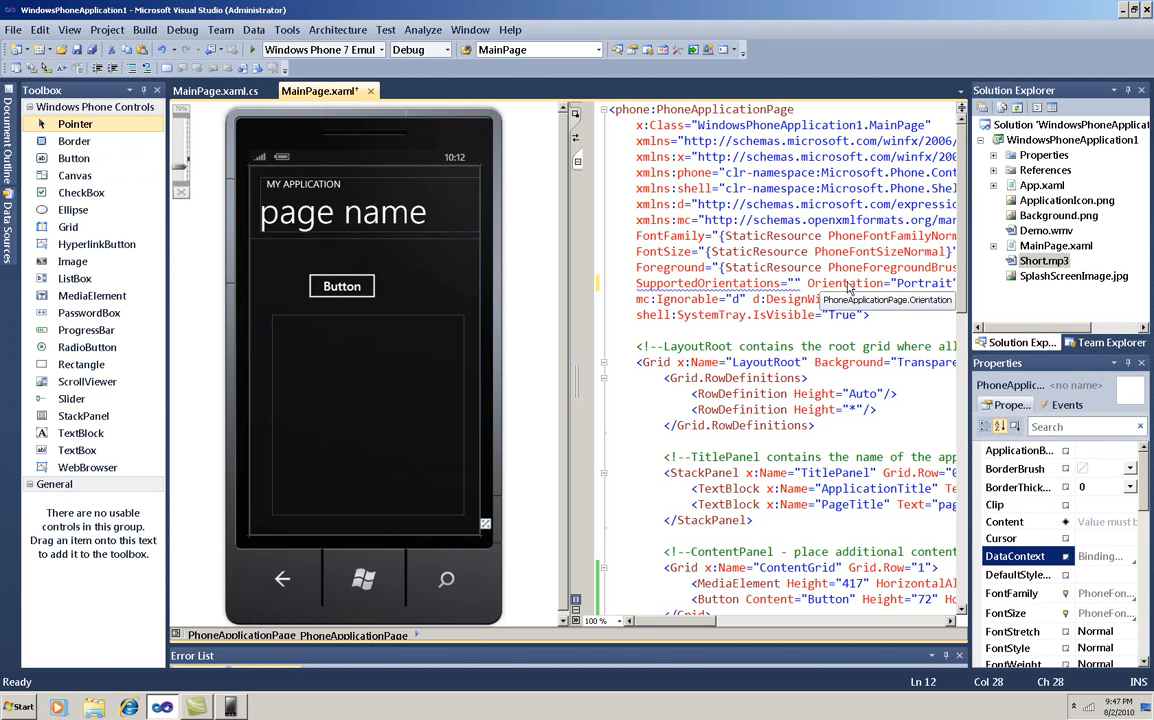
text(P)
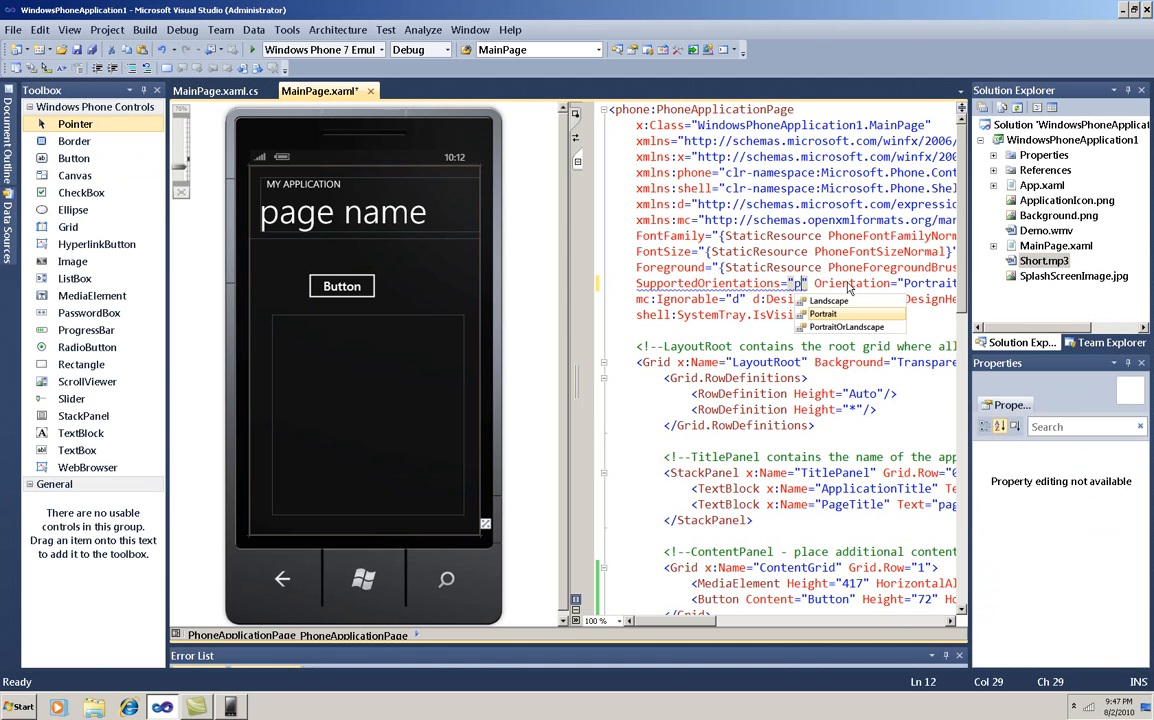